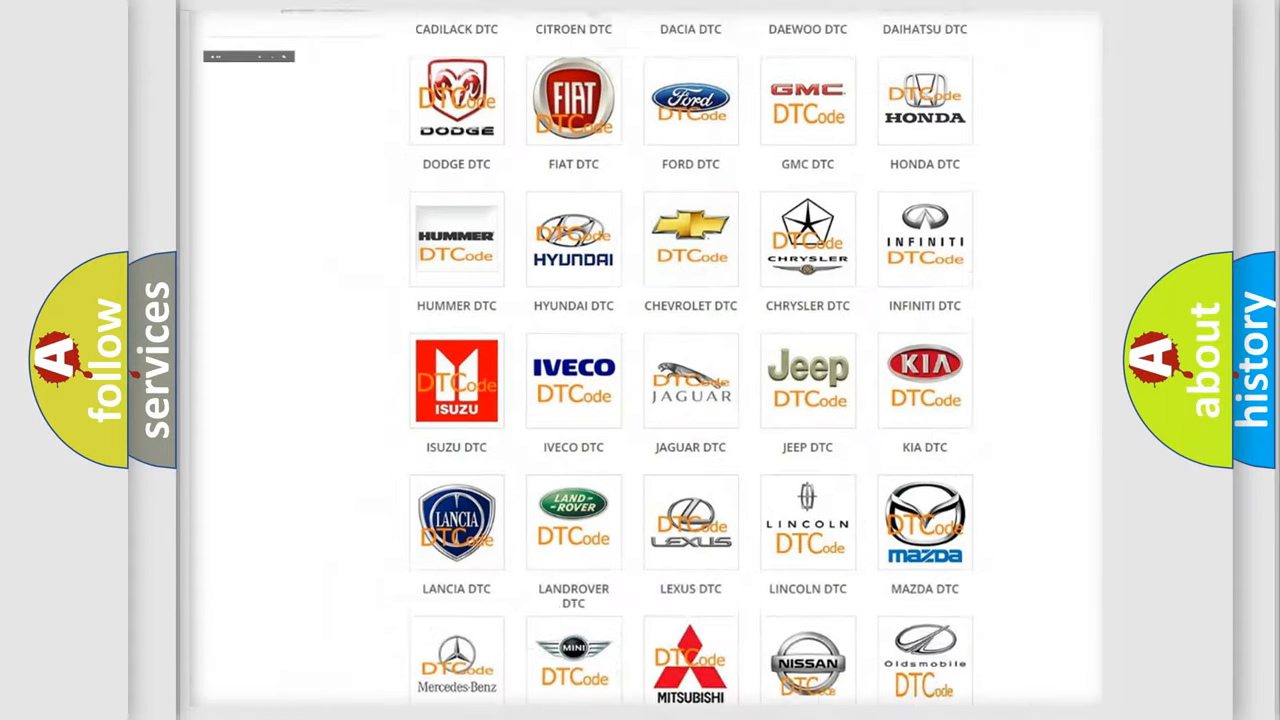
Step: View the Alfa Romeo DTC page and scan its list of diagnostic trouble code subcategories
scroll(up, 3)
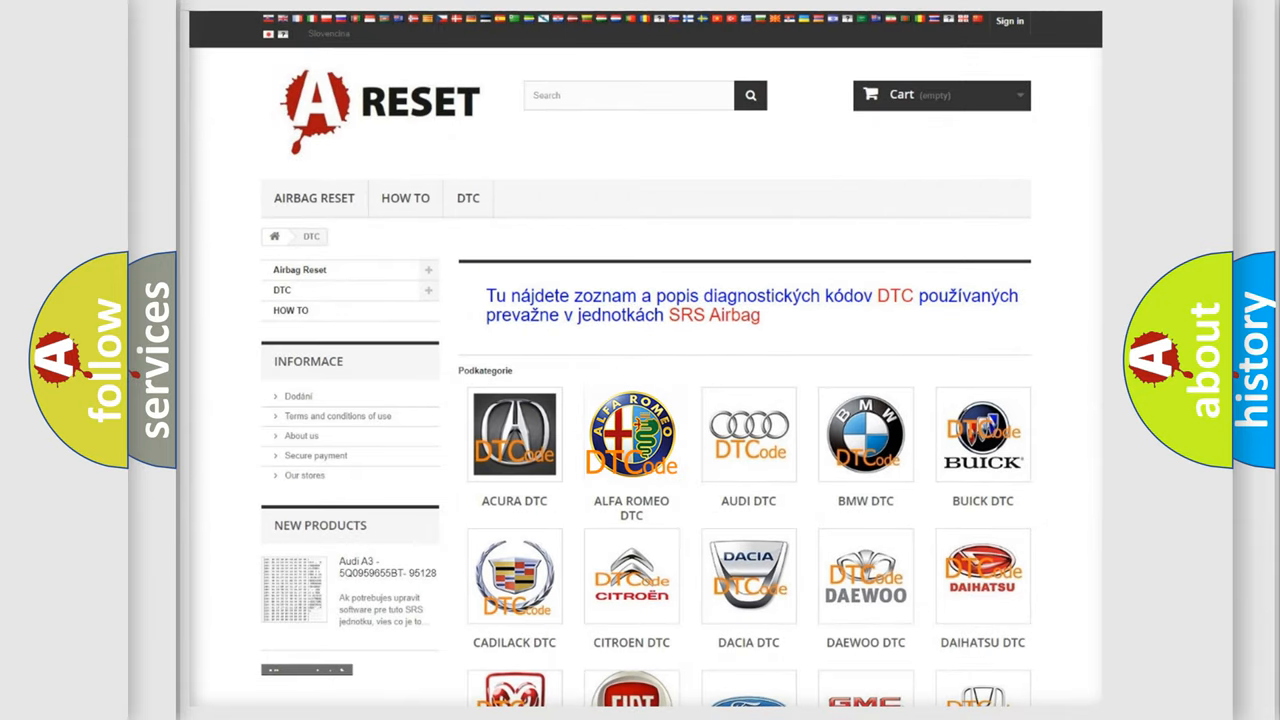
click(632, 434)
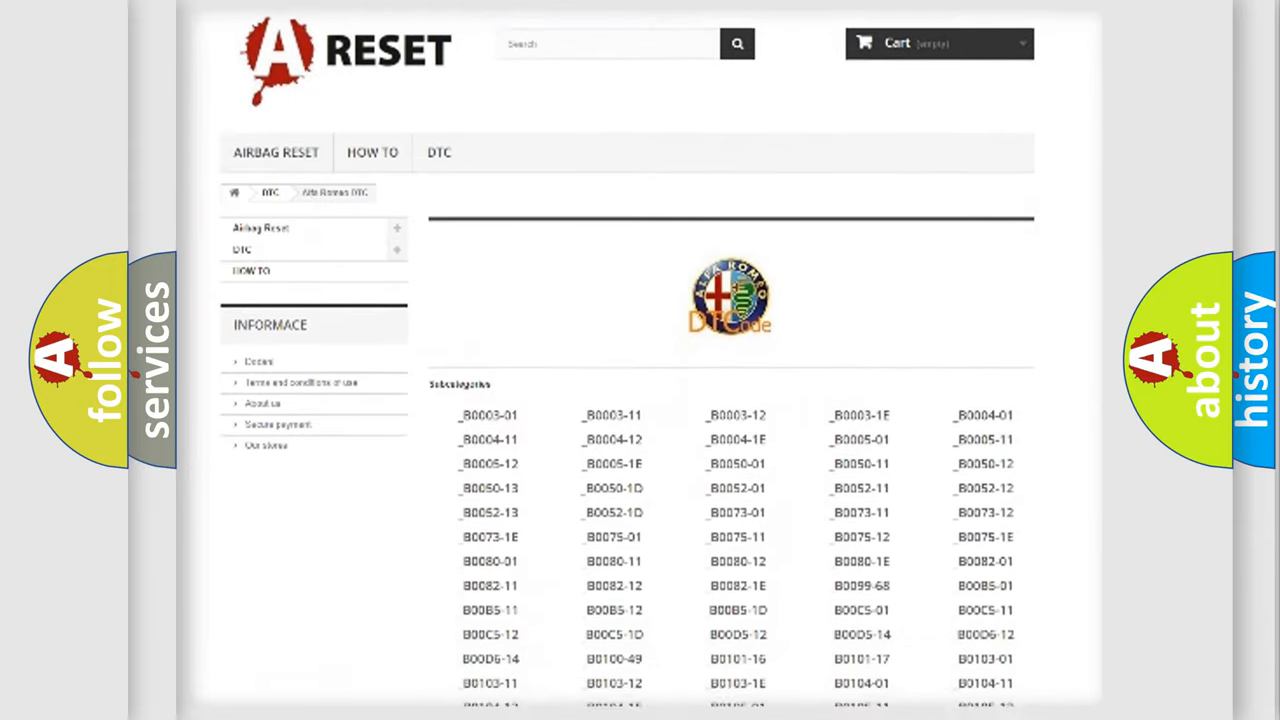
scroll(down, 3)
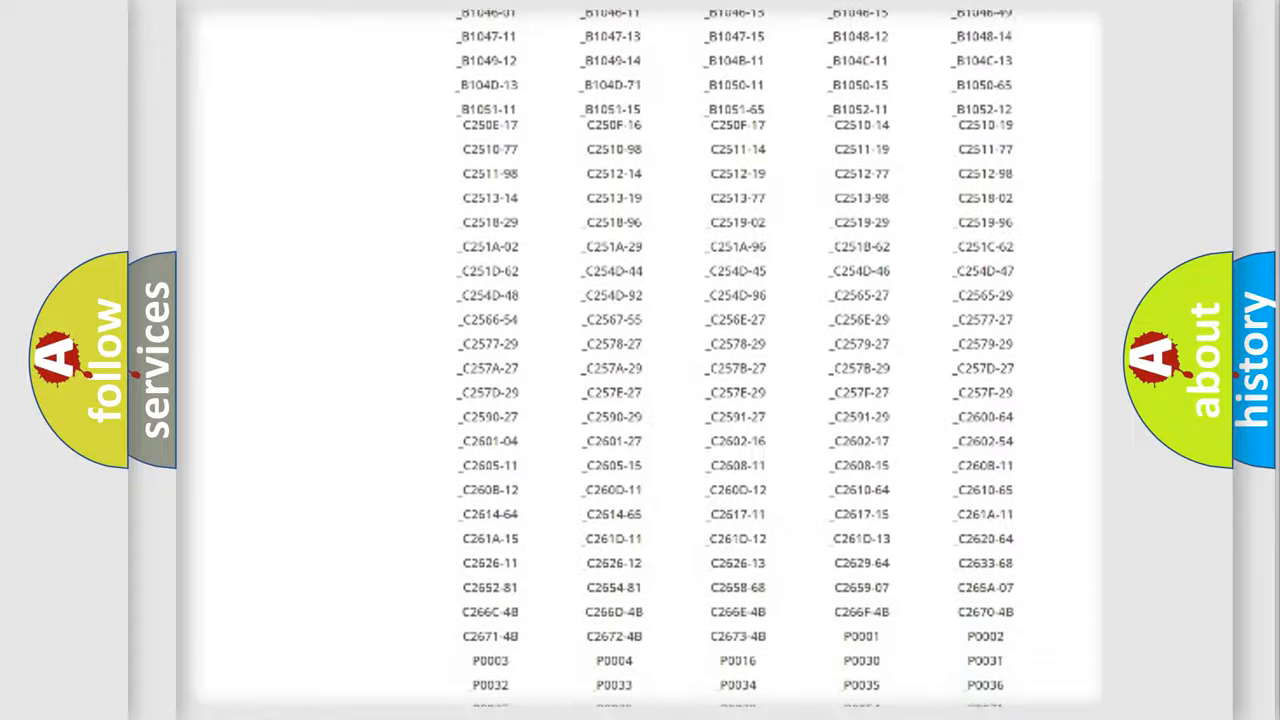
scroll(up, 3)
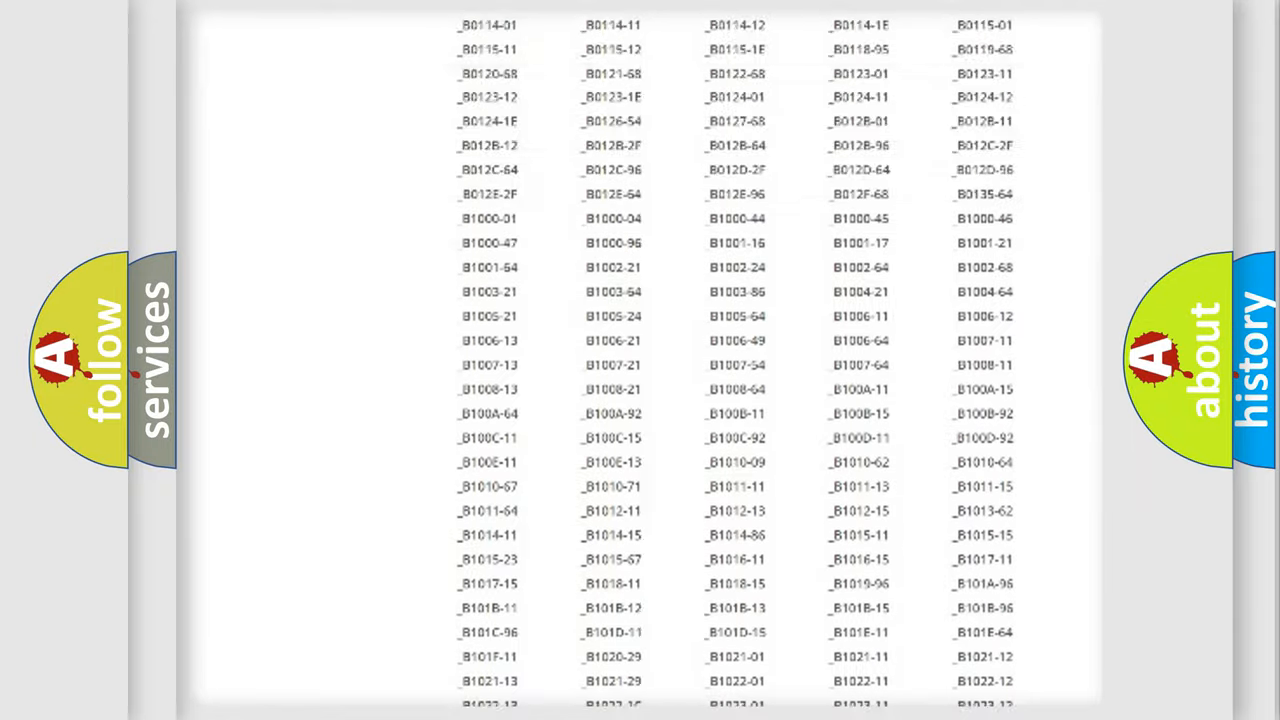
scroll(up, 3)
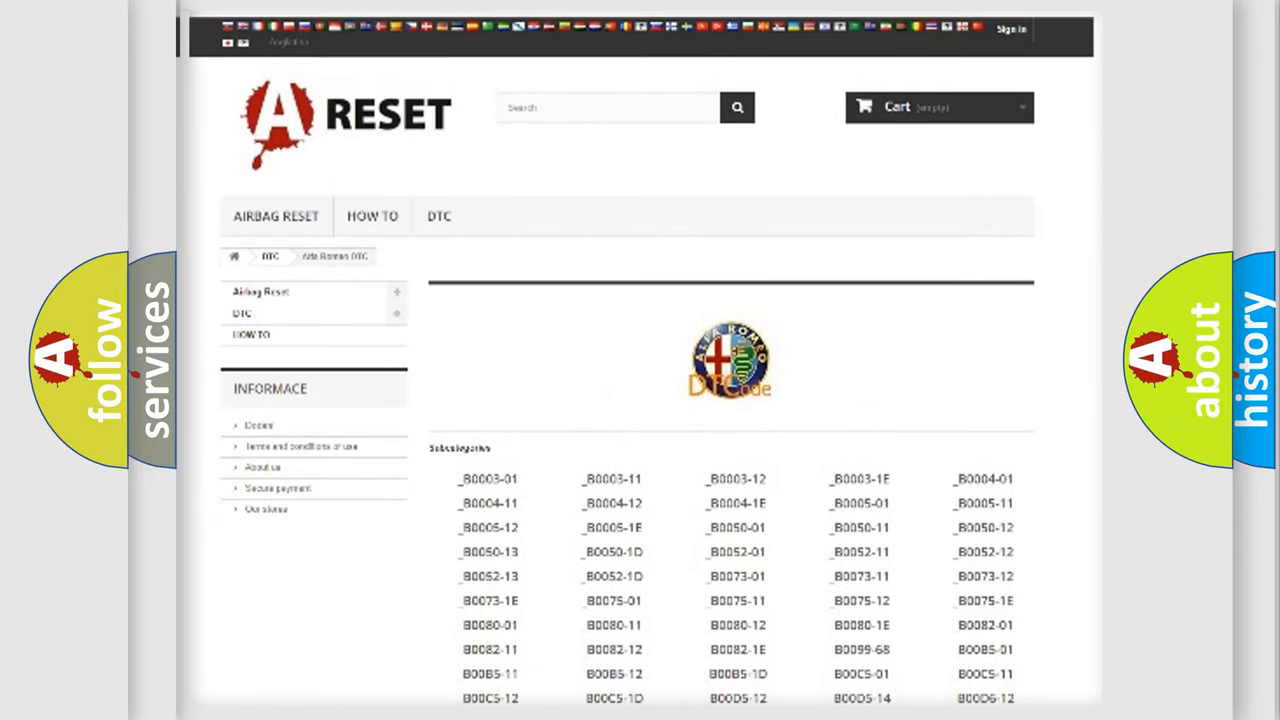